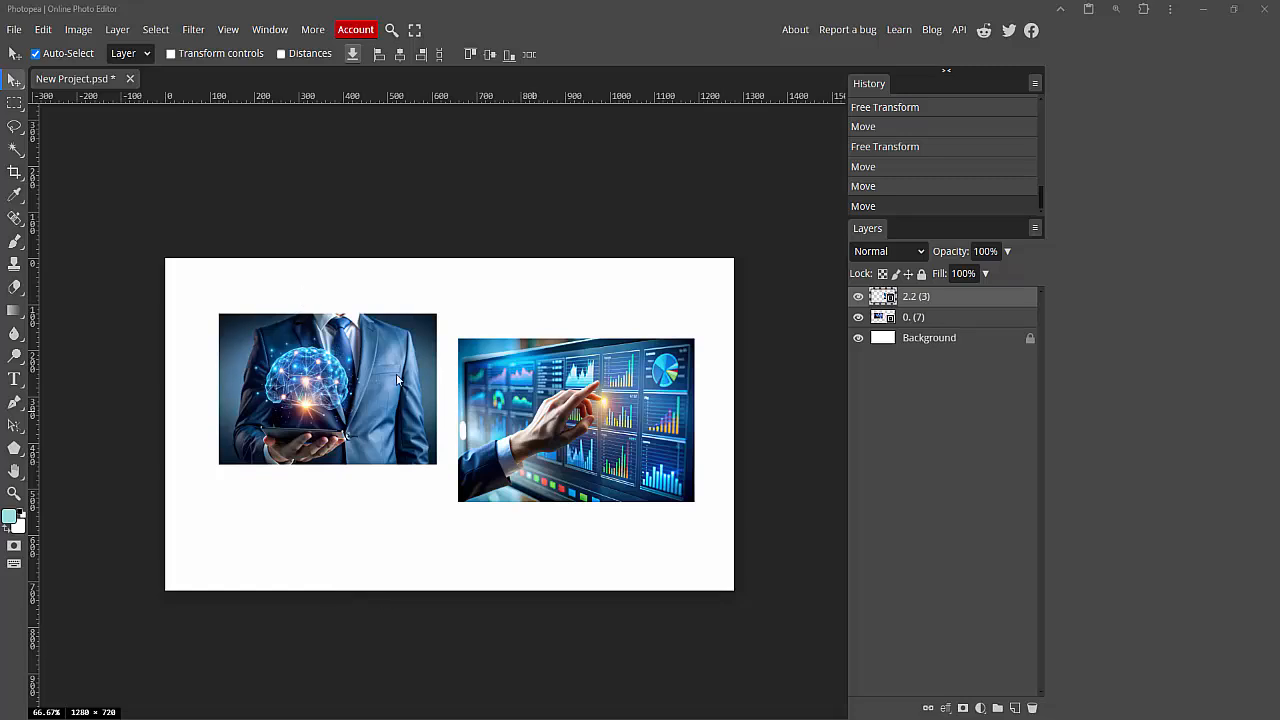
Step: Merge the two selected photo layers into one layer via the Layers panel context menu
{"action": "left_click", "coordinate": [269, 29]}
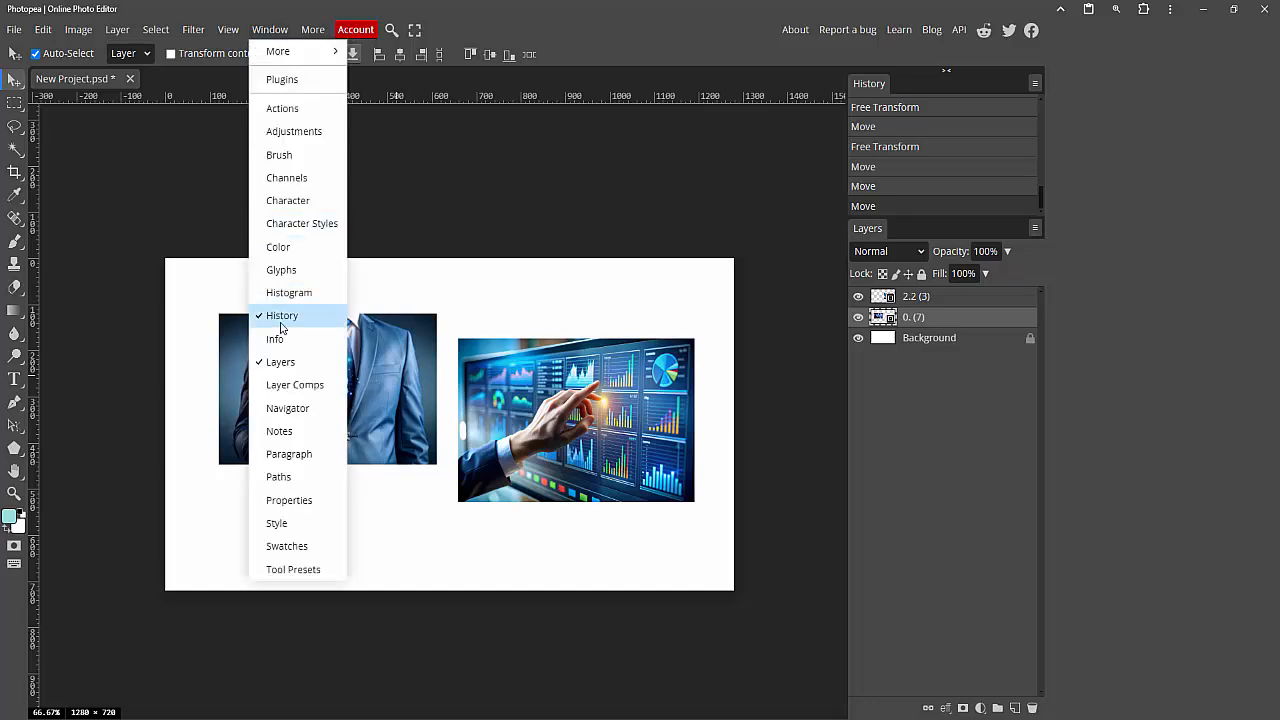
{"action": "mouse_move", "coordinate": [280, 362]}
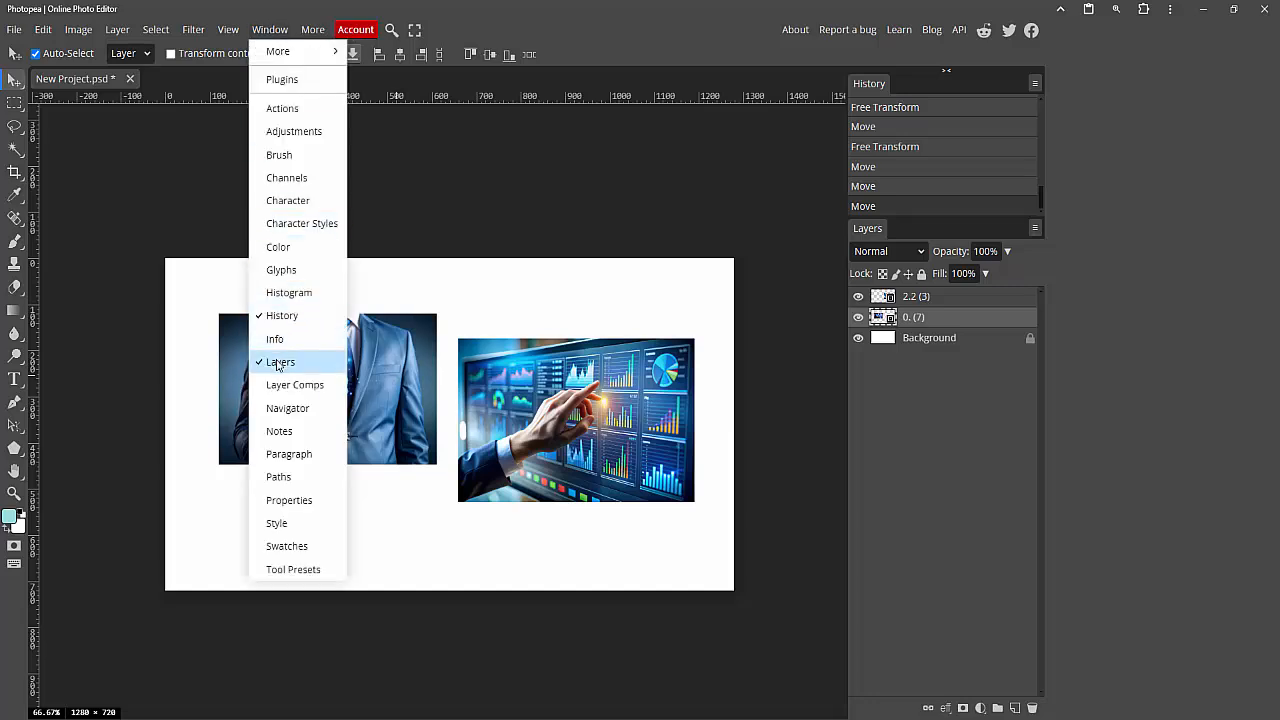
{"action": "mouse_move", "coordinate": [396, 364]}
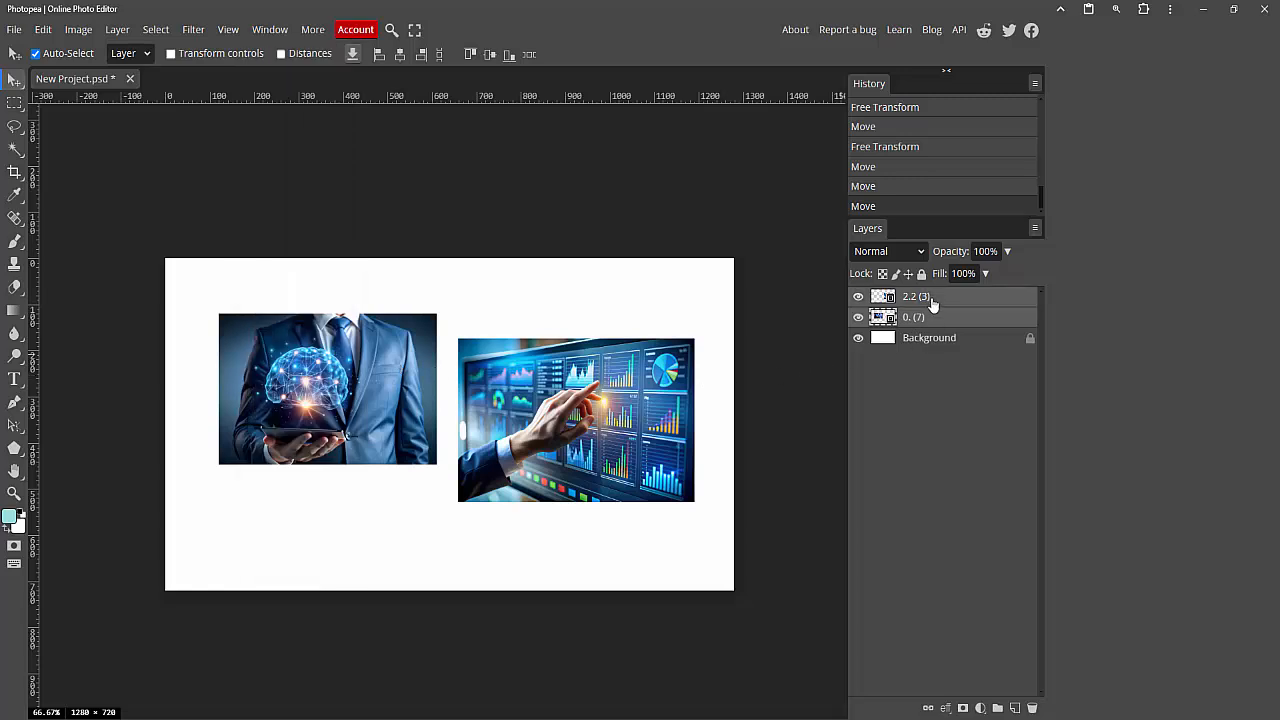
{"action": "right_click", "coordinate": [917, 296]}
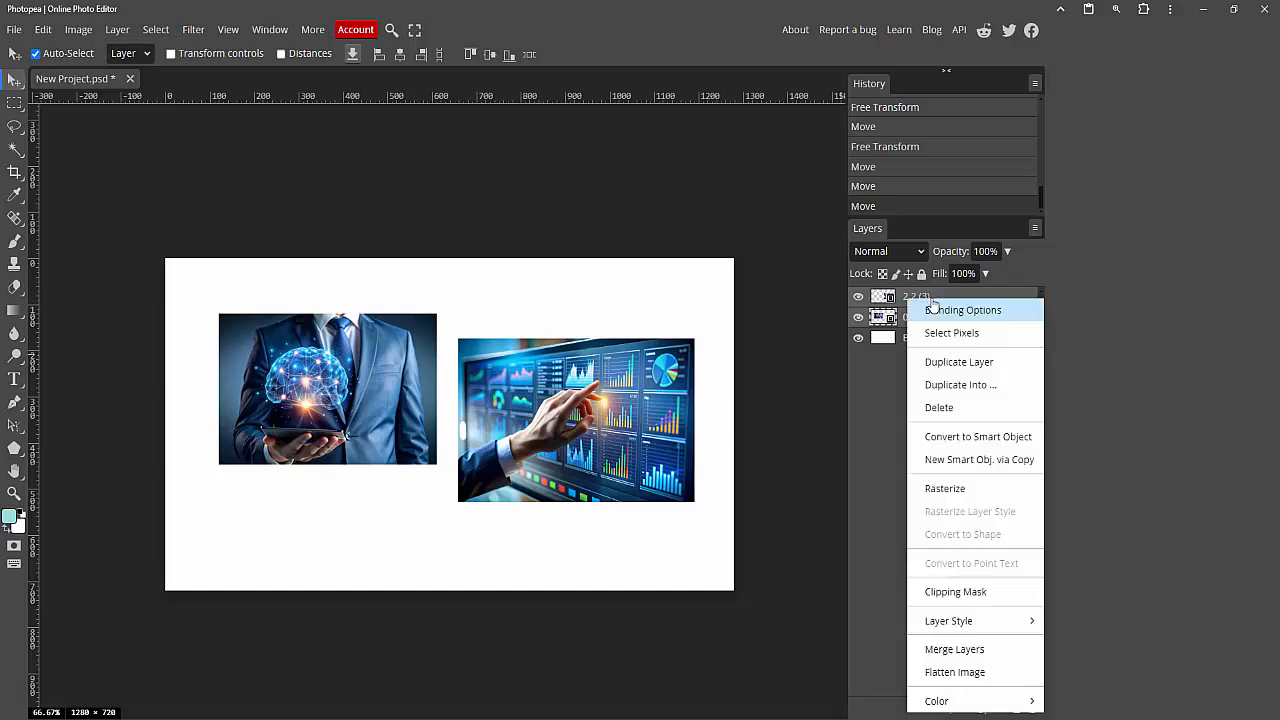
{"action": "mouse_move", "coordinate": [954, 649]}
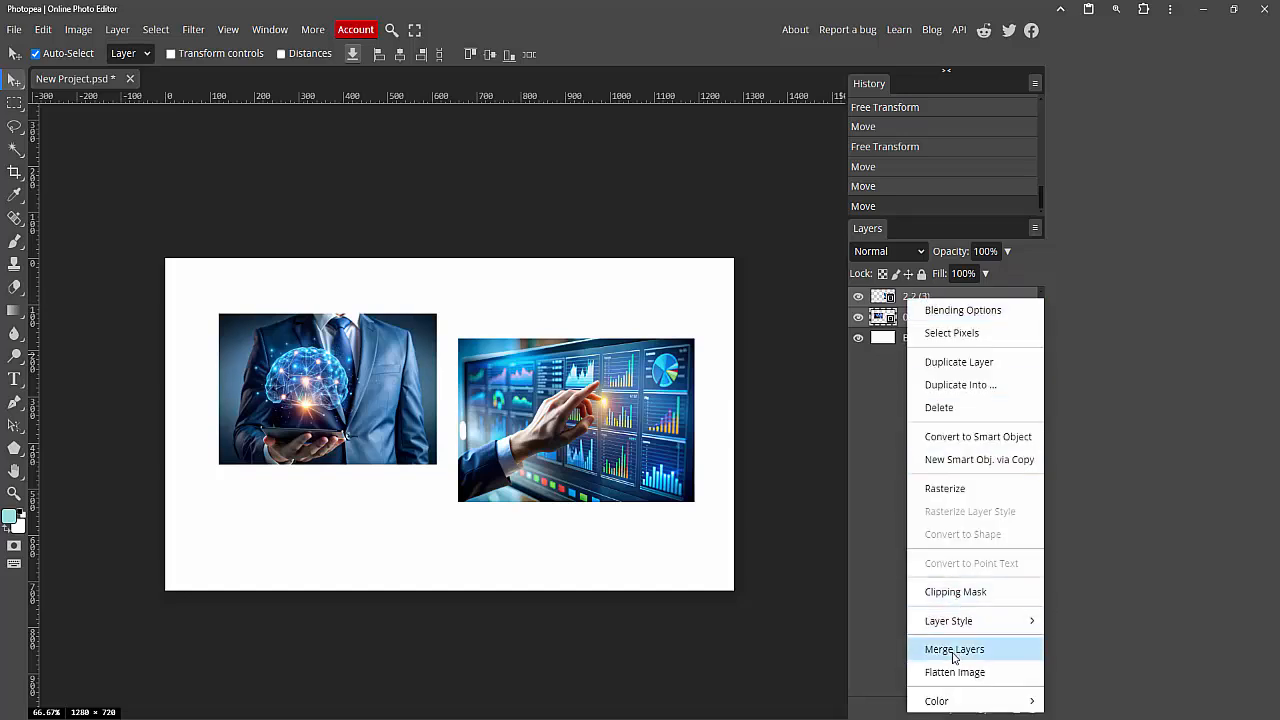
{"action": "left_click", "coordinate": [954, 649]}
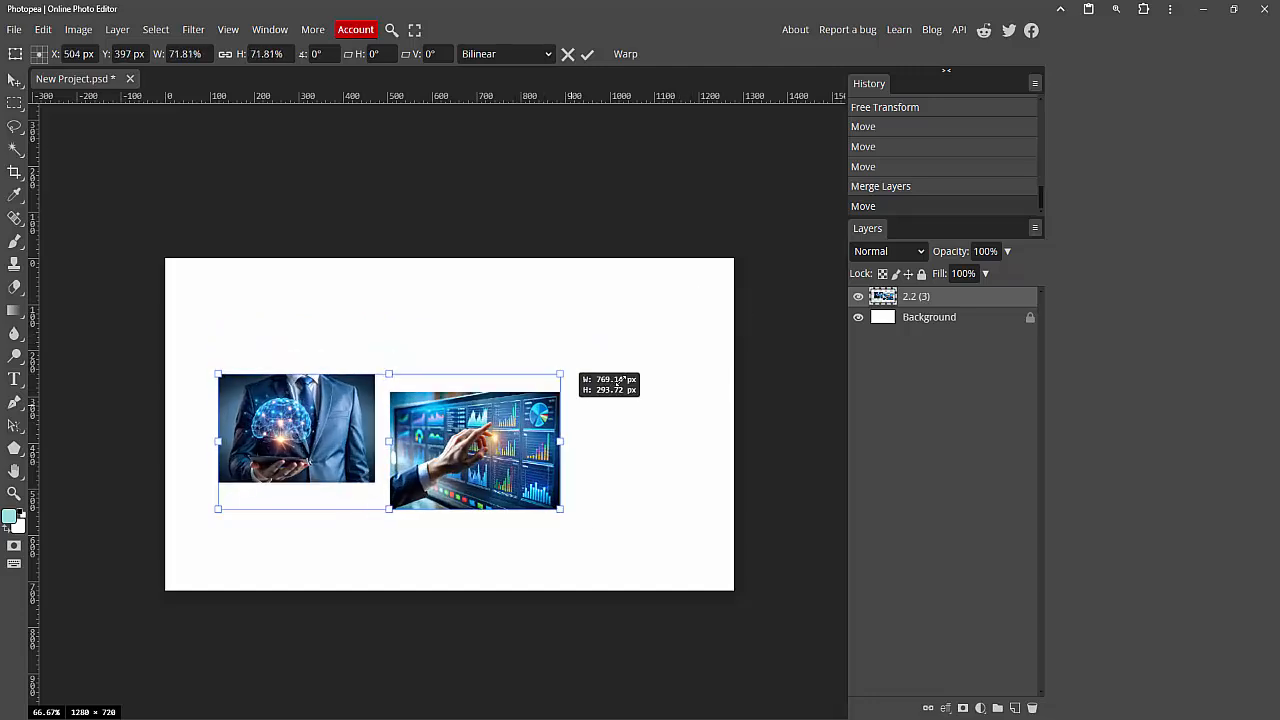
Step: Commit the free transform that moves the merged photos lower and scales them smaller
{"action": "left_click", "coordinate": [587, 54]}
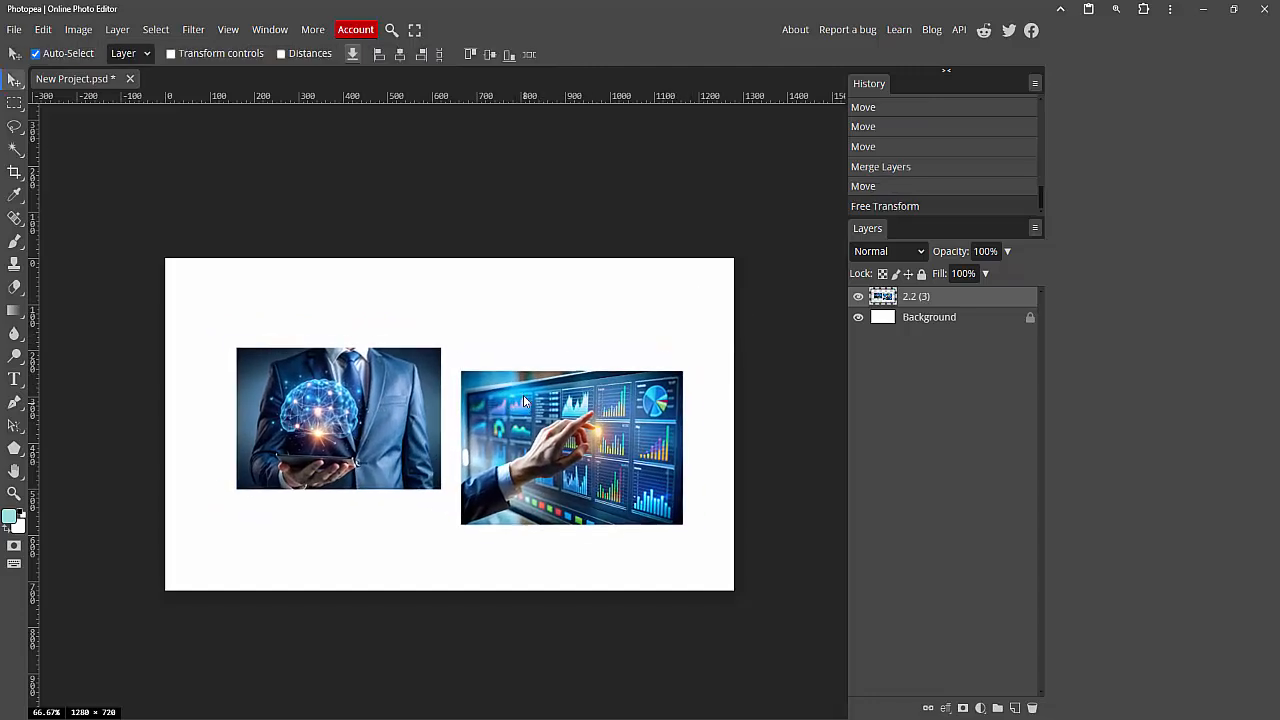